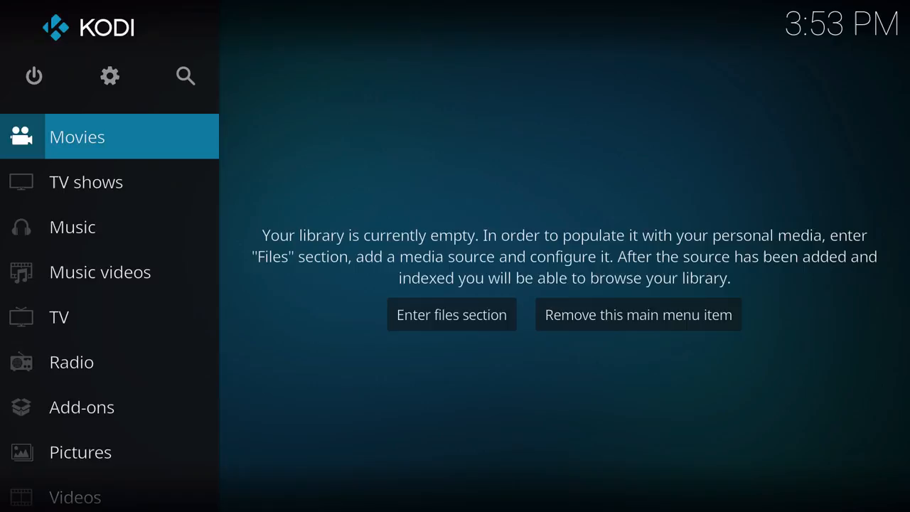
Select Add-ons in the home sidebar, revealing no add-ons are installed.
{"action": "left_click", "coordinate": [109, 77]}
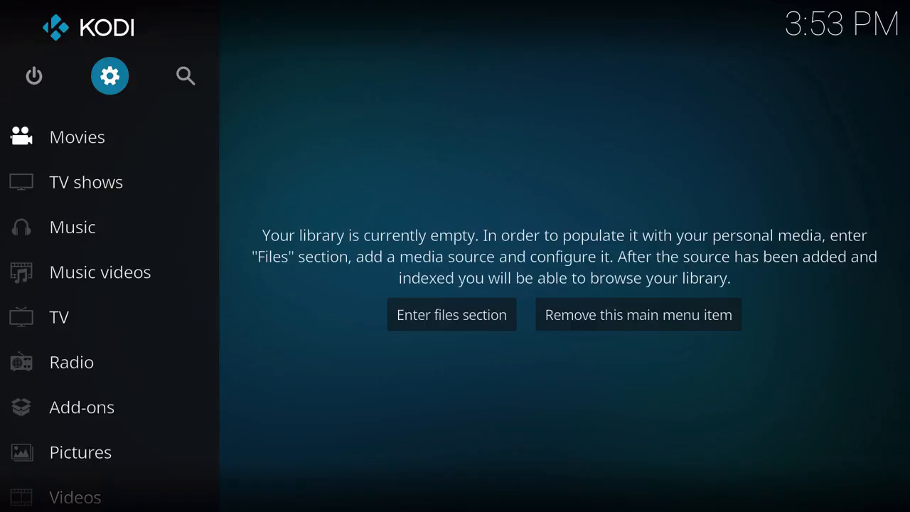
{"action": "mouse_move", "coordinate": [77, 137]}
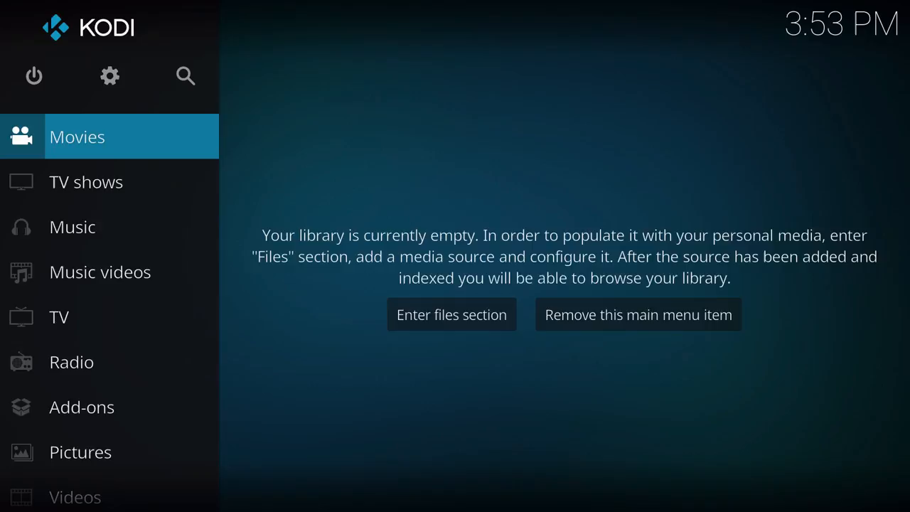
{"action": "left_click", "coordinate": [81, 407]}
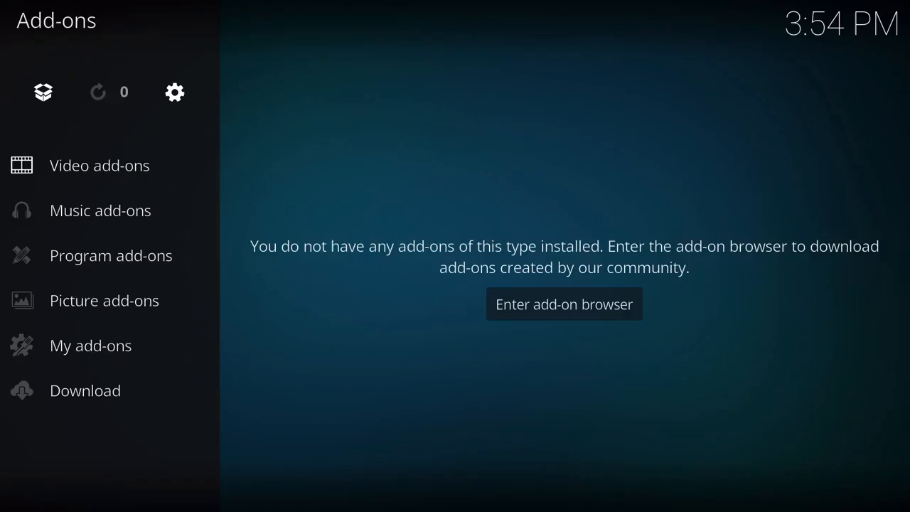
Go to Videos > Files to reach the 'Add videos...' entry.
{"action": "left_click", "coordinate": [563, 304]}
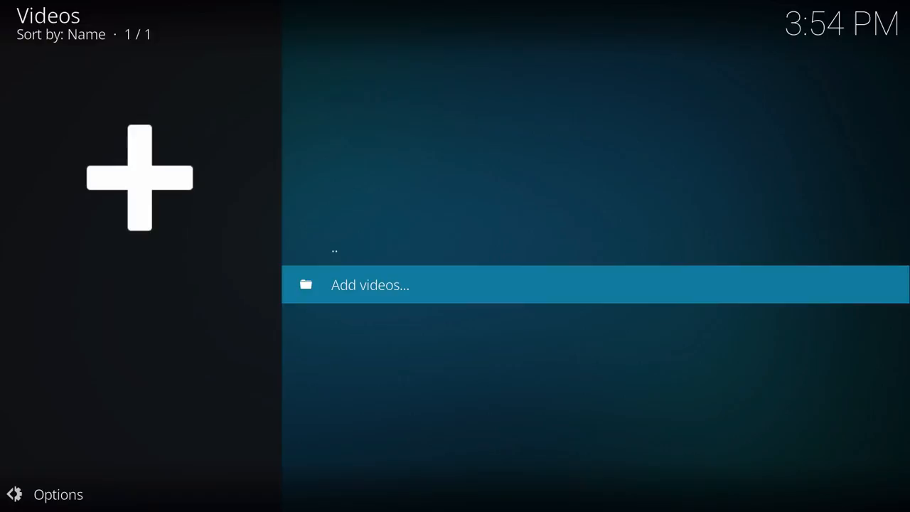
{"action": "left_click", "coordinate": [370, 284]}
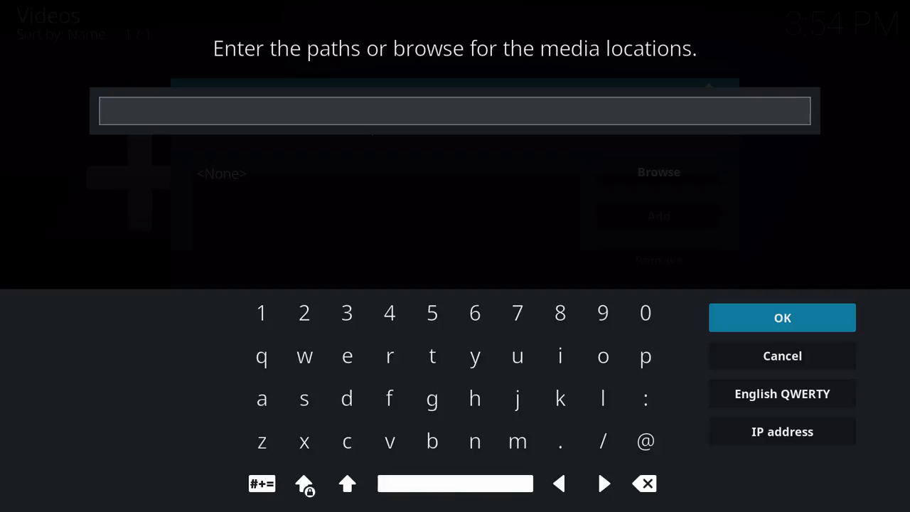
{"action": "type", "text": "http://dl.tehmovies.com/sr1/bahman/"}
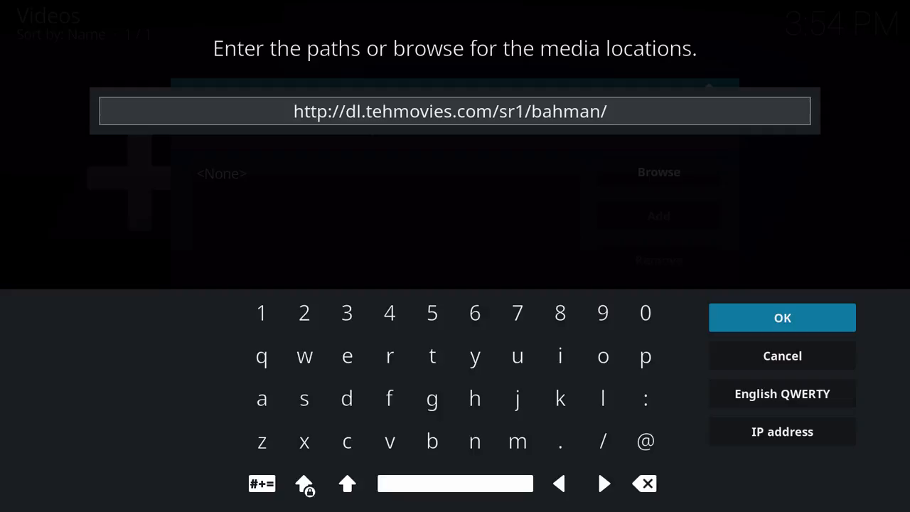
{"action": "left_click", "coordinate": [782, 317]}
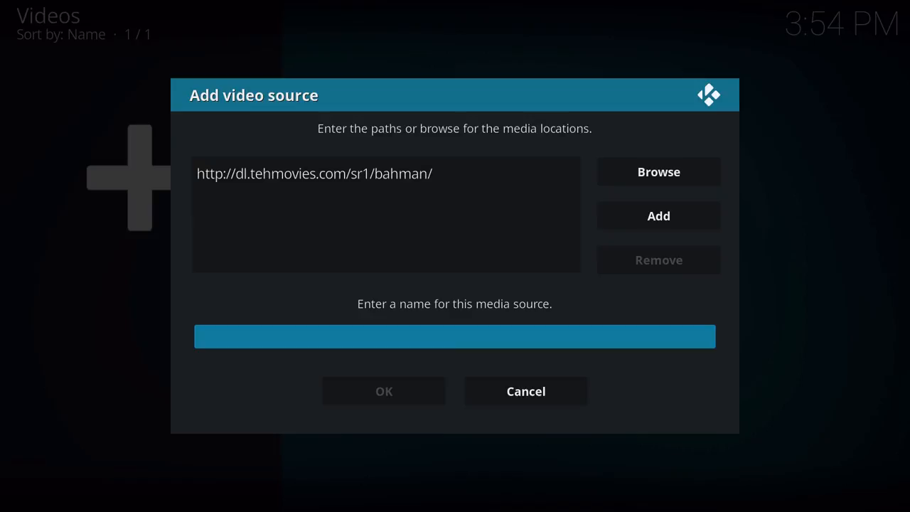
{"action": "type", "text": ".Movies1"}
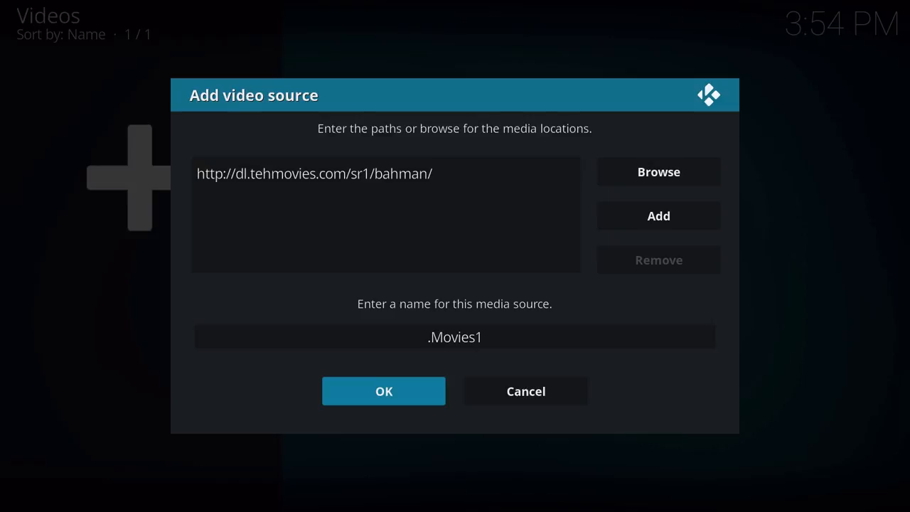
{"action": "left_click", "coordinate": [384, 391]}
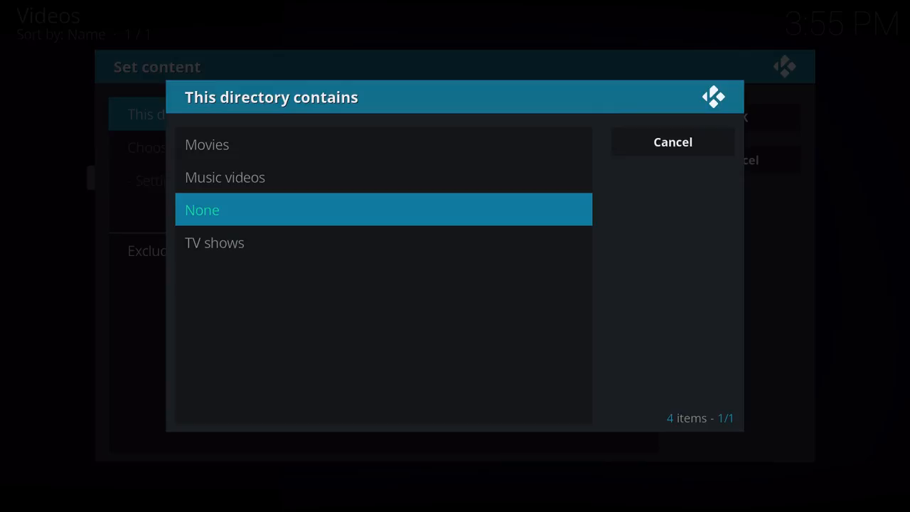
Mark .Movies1 as containing Movies and refresh info to start the library scan.
{"action": "left_click", "coordinate": [208, 145]}
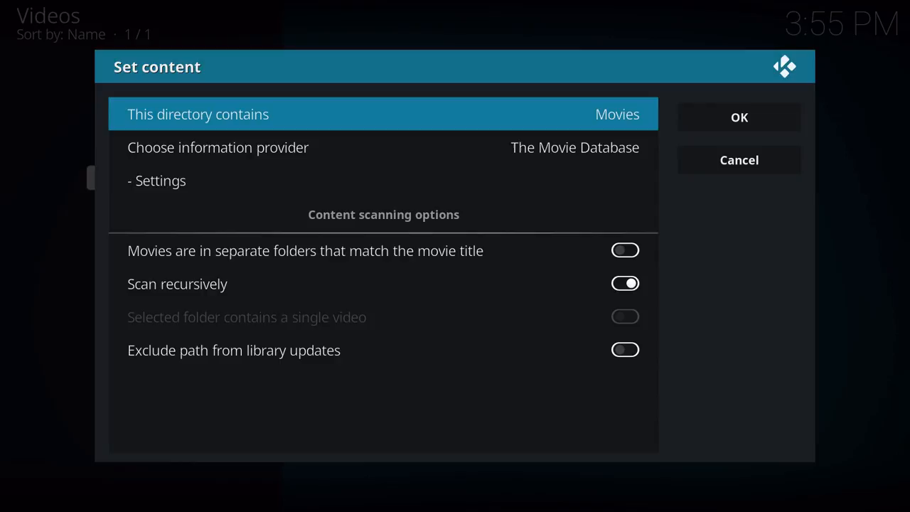
{"action": "left_click", "coordinate": [740, 117]}
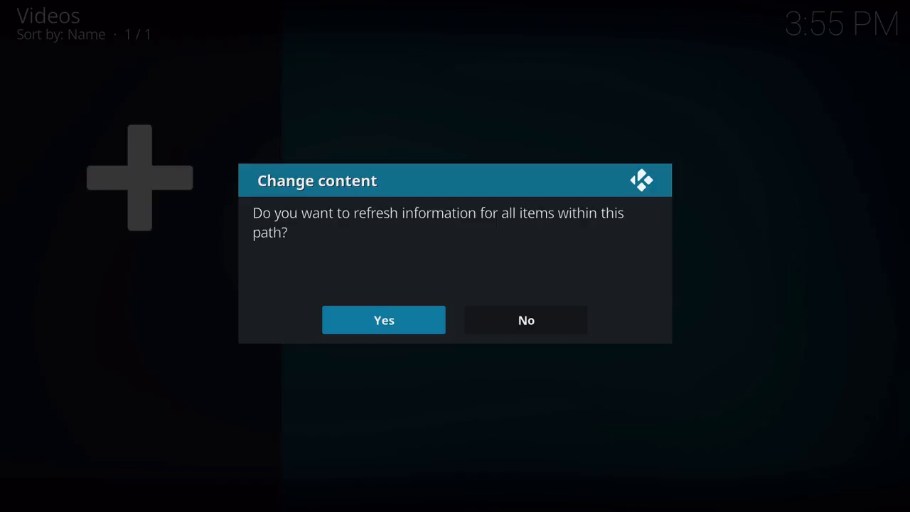
{"action": "left_click", "coordinate": [384, 320]}
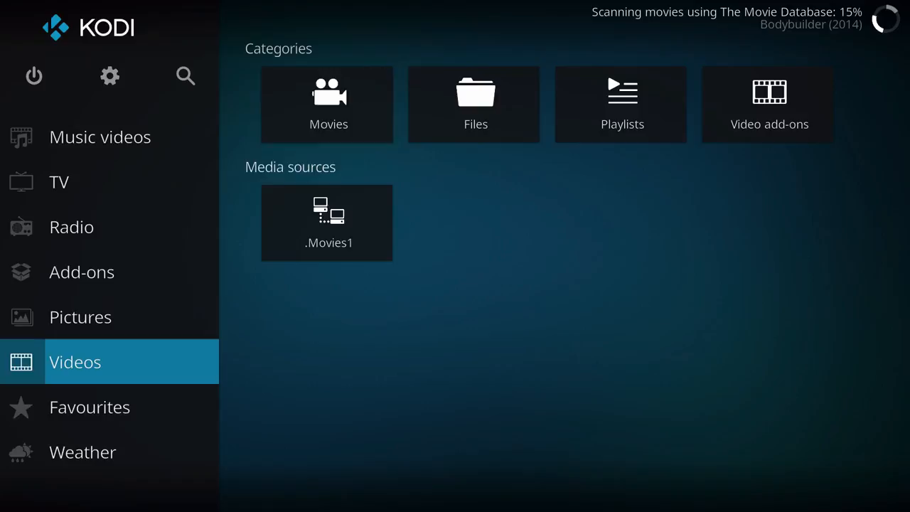
Browse the Movies library to see the recently added scanned films.
{"action": "left_click", "coordinate": [327, 105]}
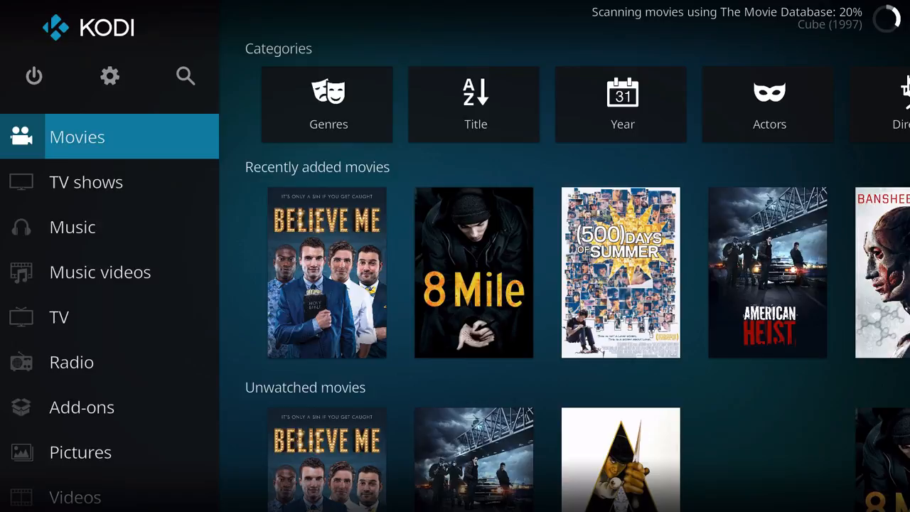
{"action": "scroll", "scroll_direction": "down", "scroll_amount": 3}
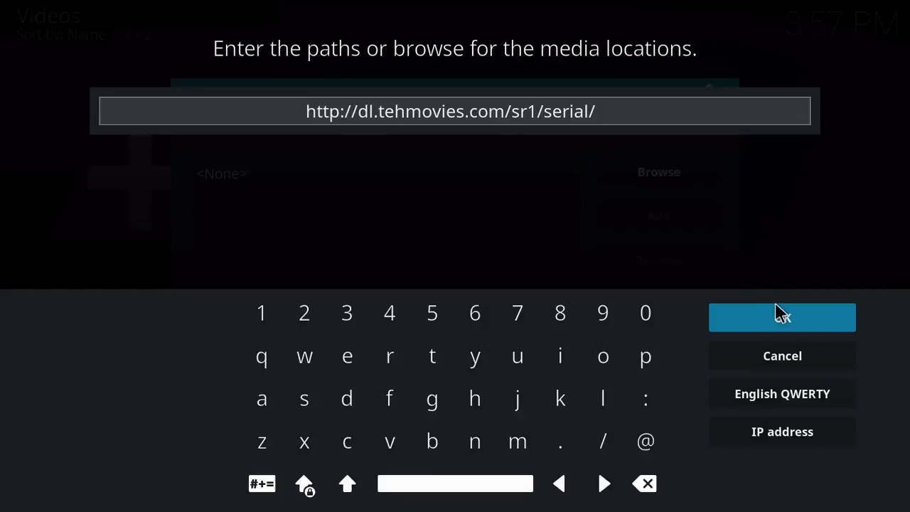
{"action": "left_click", "coordinate": [783, 317]}
{"action": "type", "text": ".TV Shows"}
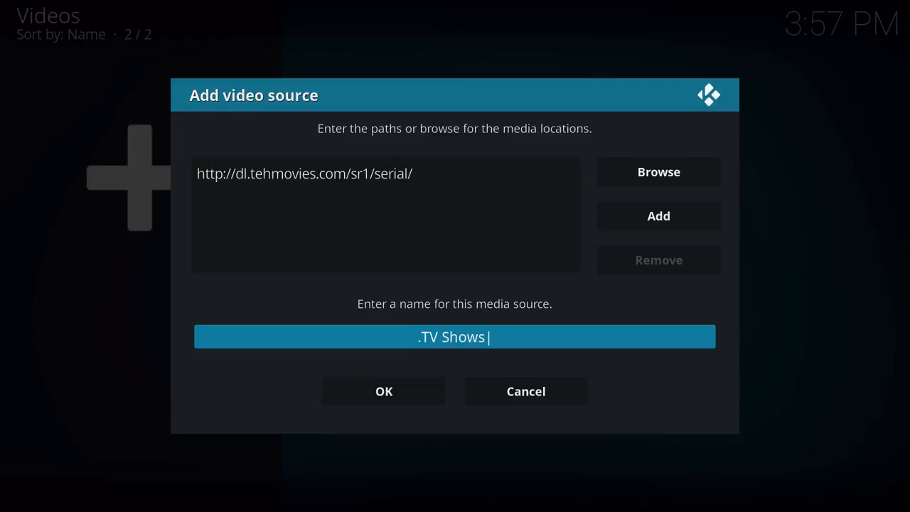
{"action": "left_click", "coordinate": [384, 391]}
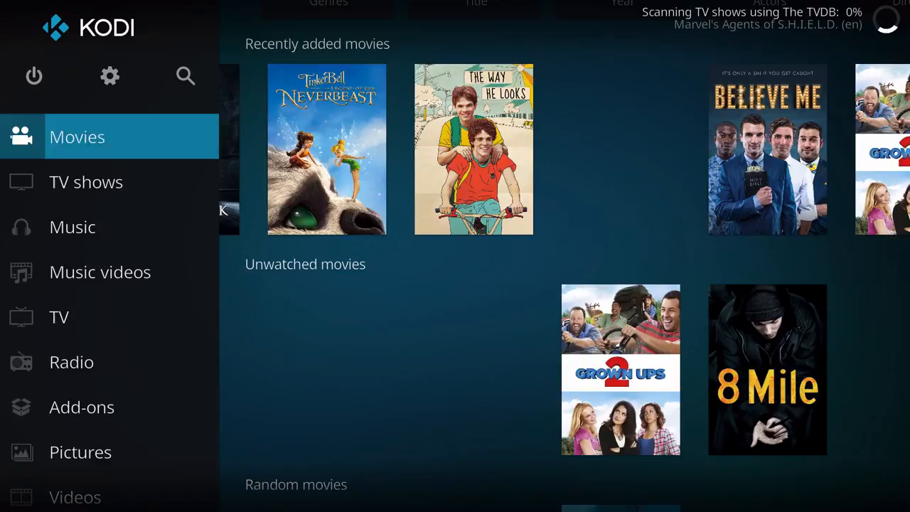
Browse Movies, dismiss a film's options menu, then view TV shows with Agents of S.H.I.E.L.D.
{"action": "scroll", "scroll_direction": "down", "scroll_amount": 3}
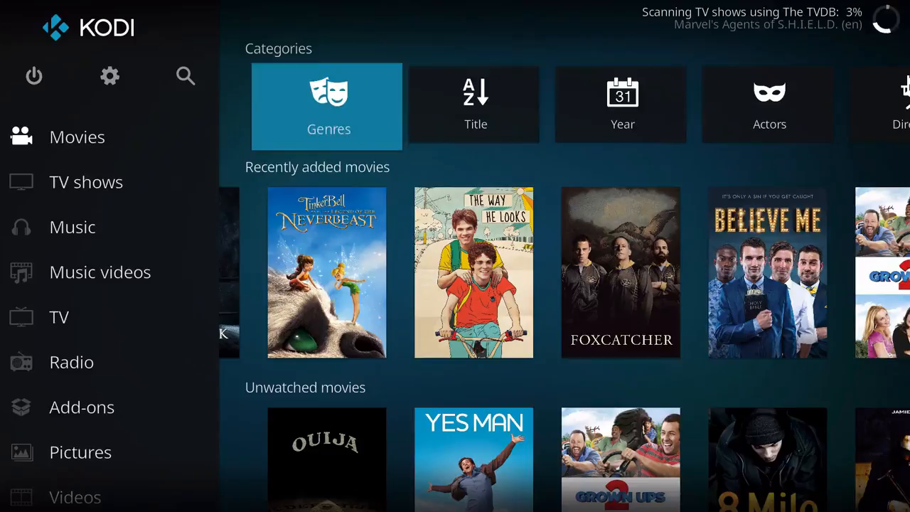
{"action": "left_click", "coordinate": [476, 106]}
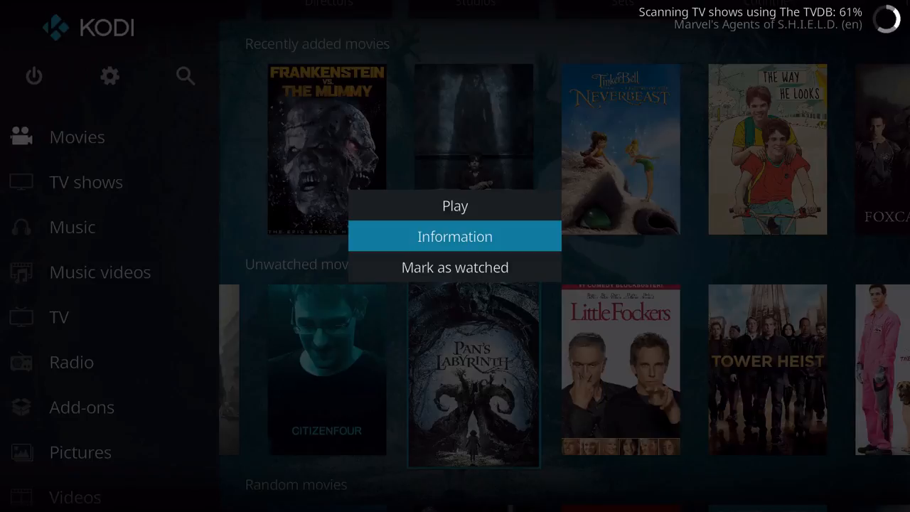
{"action": "left_click", "coordinate": [455, 236]}
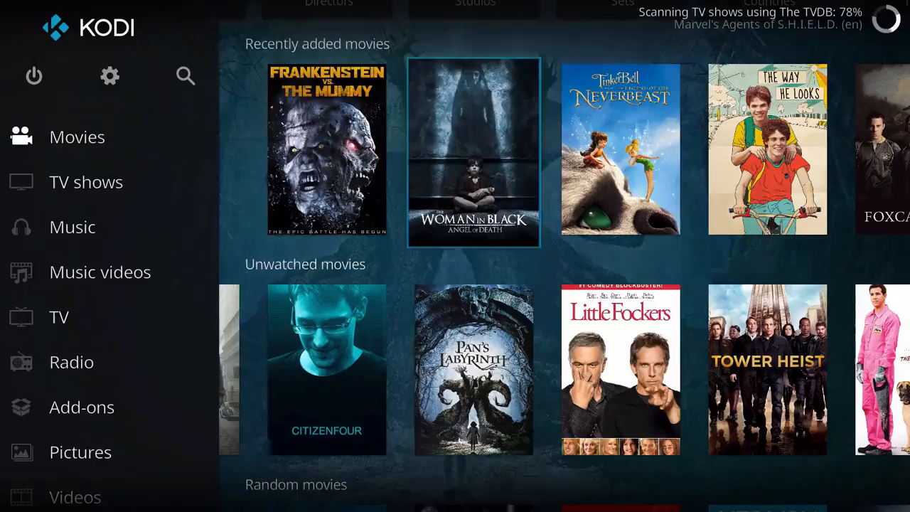
{"action": "left_click", "coordinate": [85, 182]}
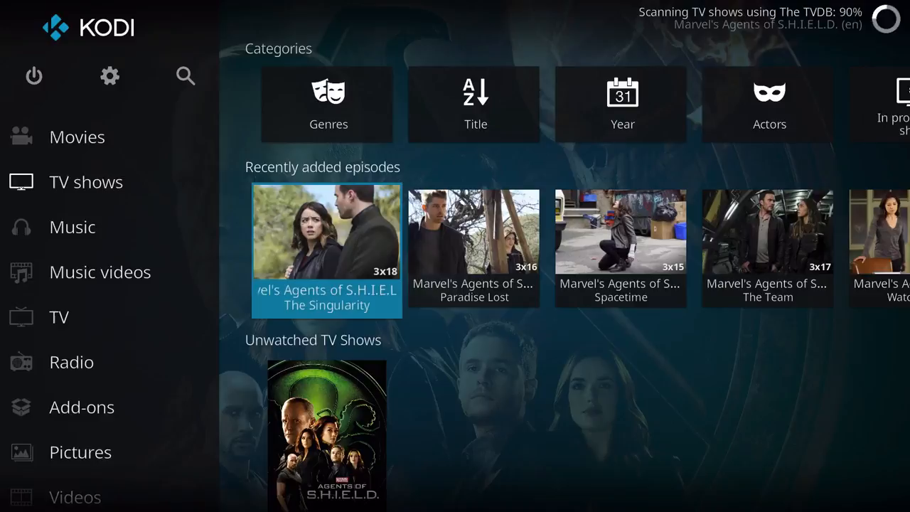
Go back up to the Videos list of Movies, TV shows, Files, Playlists and add-ons.
{"action": "scroll", "scroll_direction": "down", "scroll_amount": 3}
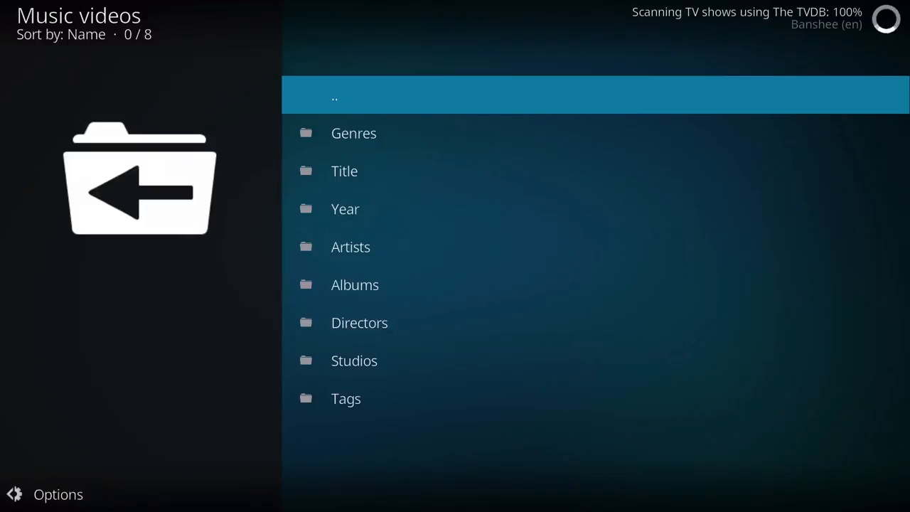
{"action": "left_click", "coordinate": [334, 94]}
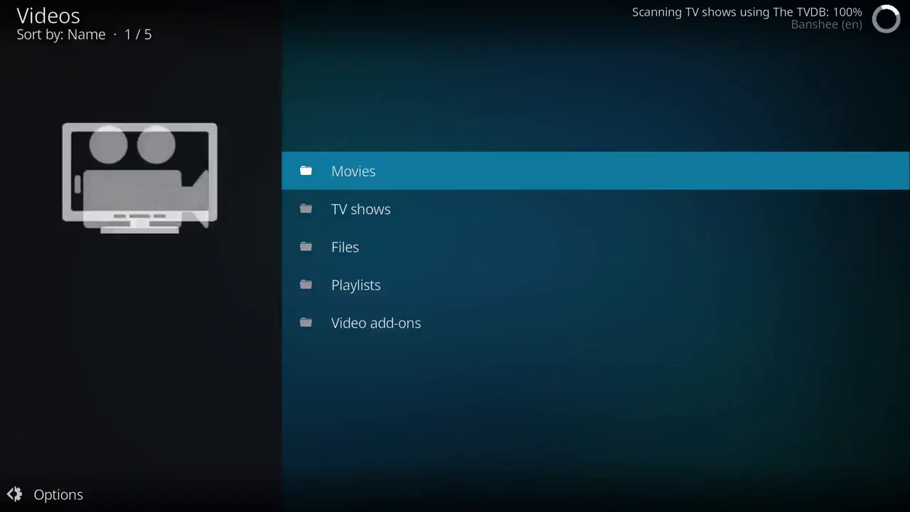